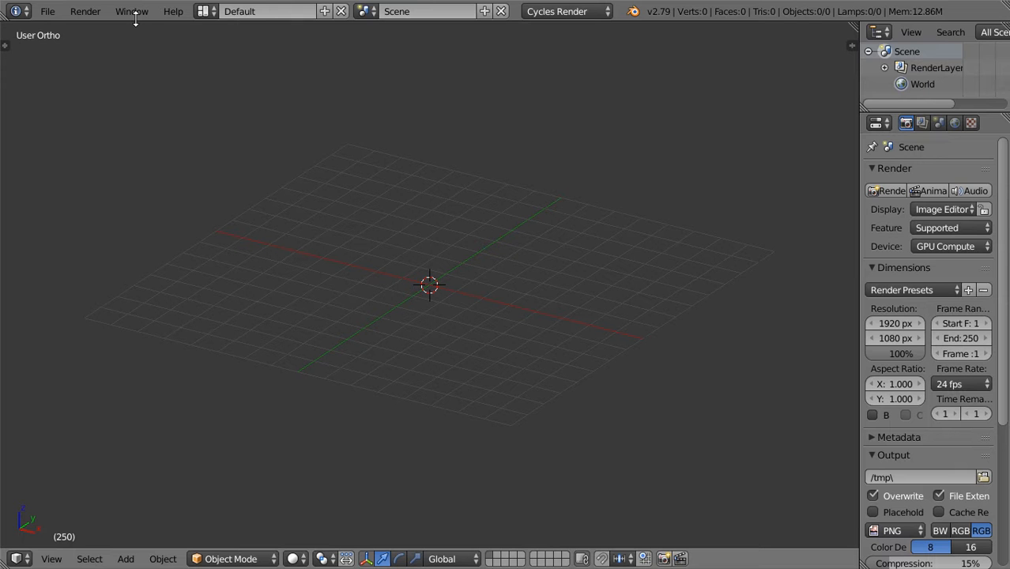
# Step: Enable the 'Extra Objects' add-on found by searching 'extra' in User Preferences, then close preferences
pyautogui.click(133, 125)
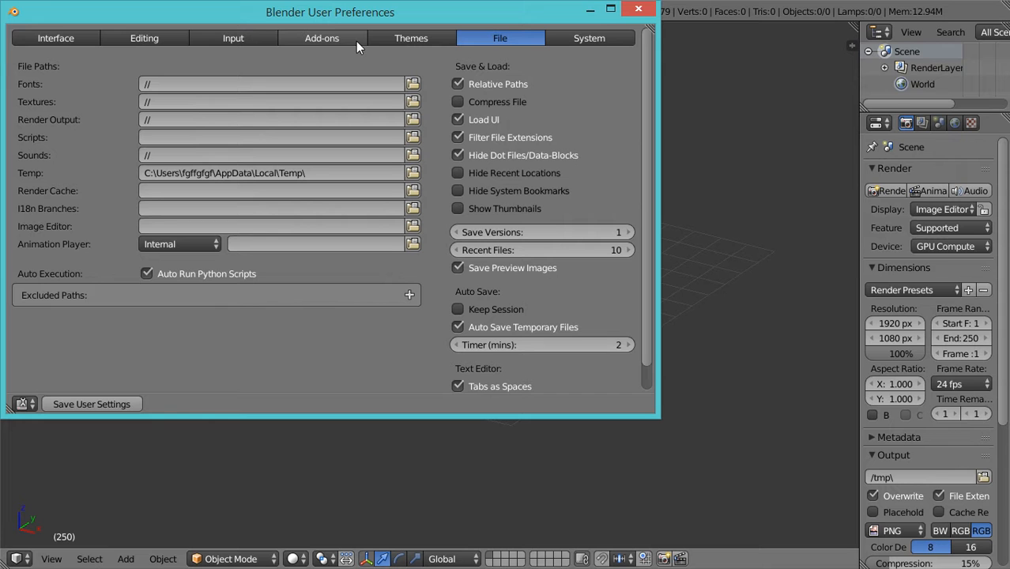
pyautogui.moveTo(299, 22)
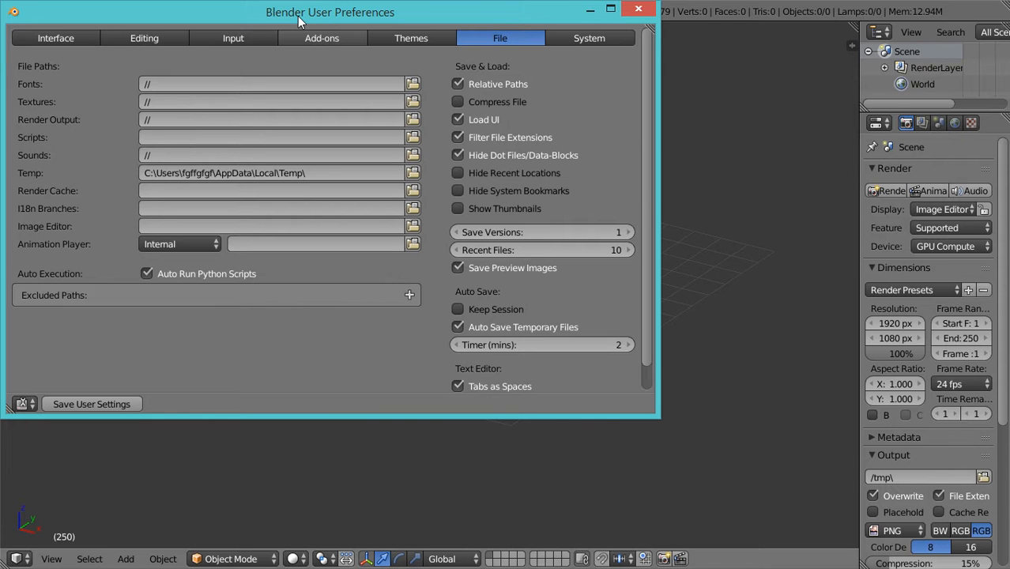
pyautogui.click(322, 37)
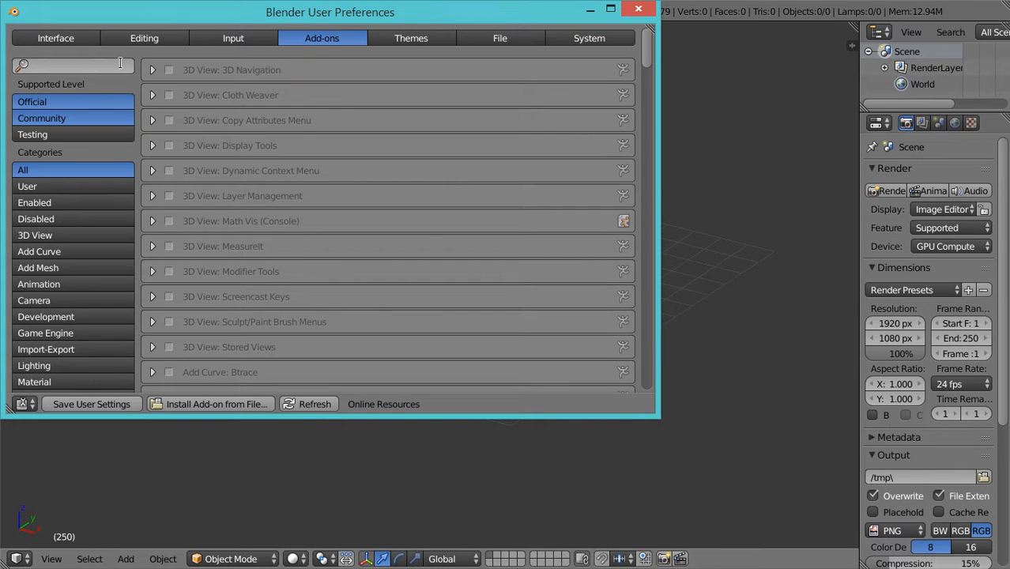
pyautogui.write('extra')
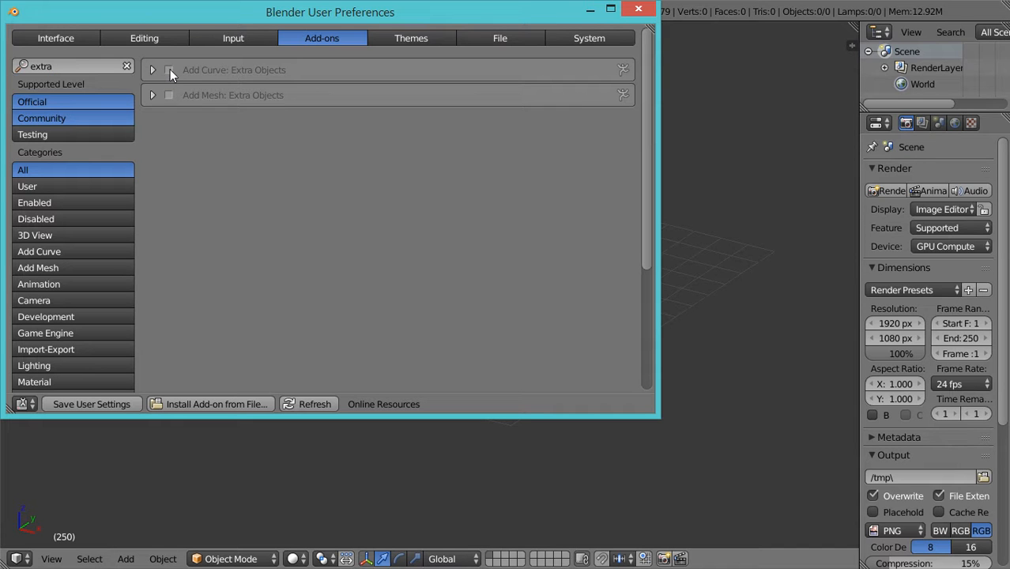
pyautogui.click(167, 70)
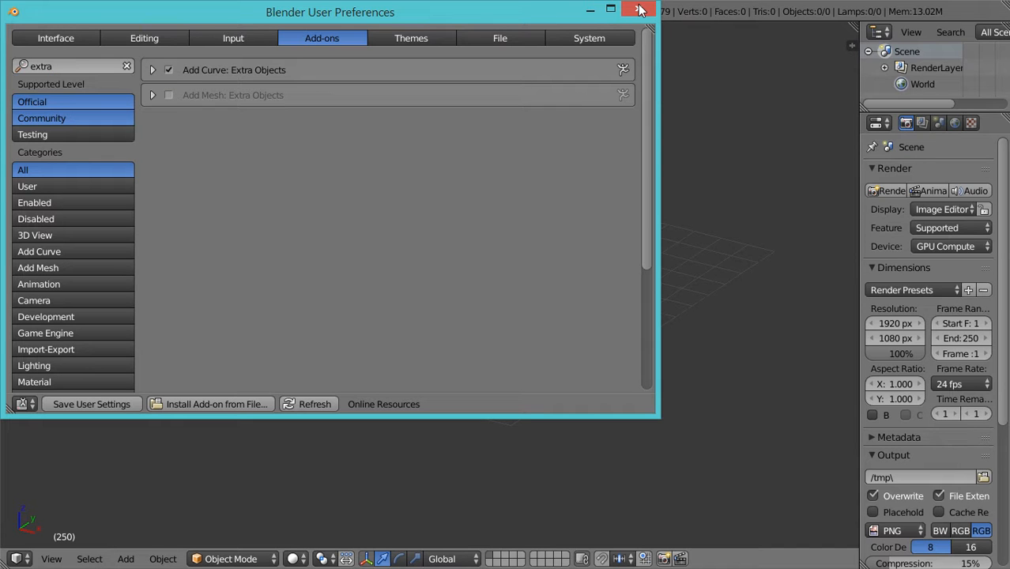
pyautogui.click(636, 9)
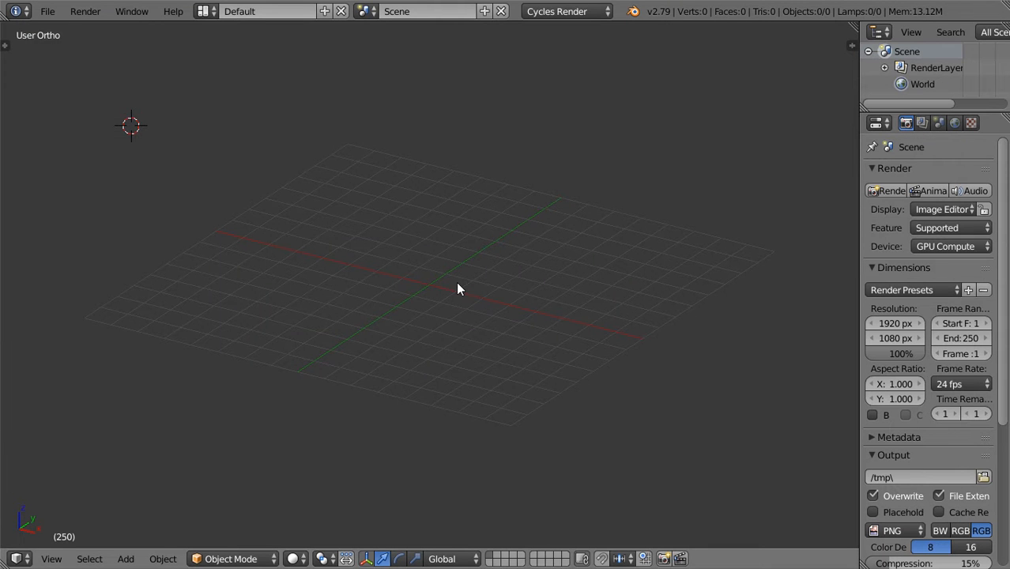
# Step: Add a Round Cube, discard it, then add a tetrahedron Regular Solid from Math Function
pyautogui.click(125, 560)
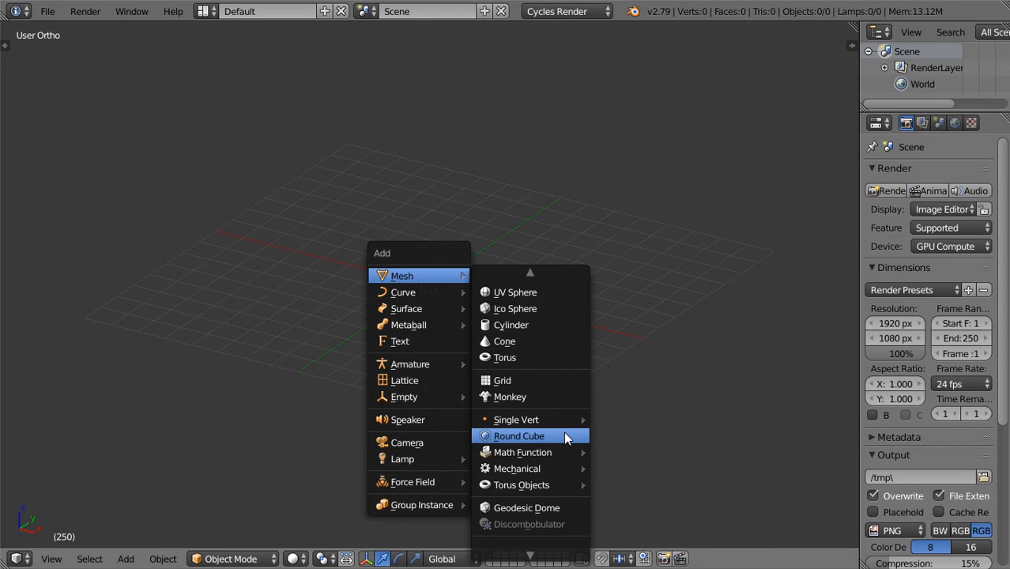
pyautogui.moveTo(538, 436)
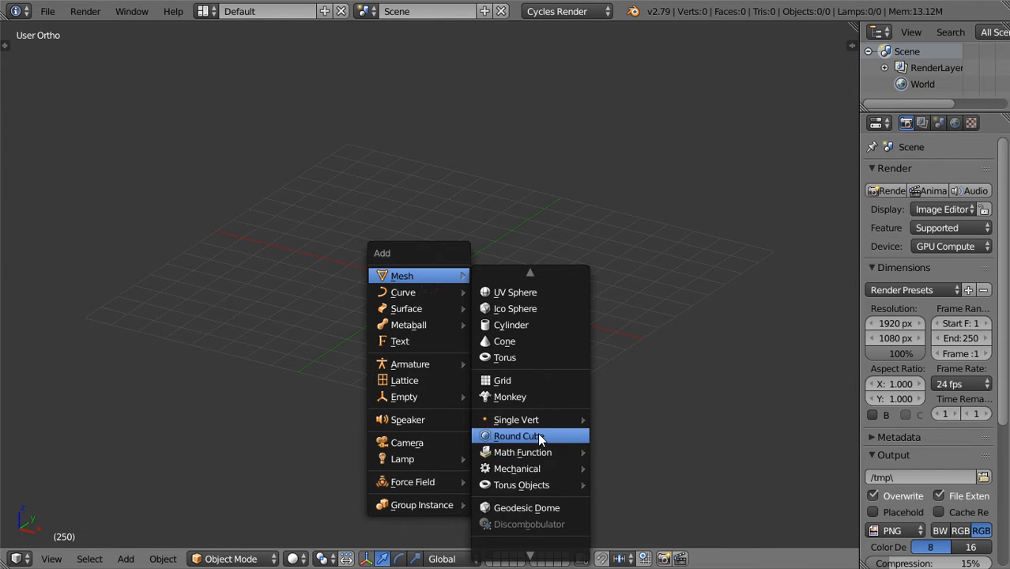
pyautogui.click(518, 436)
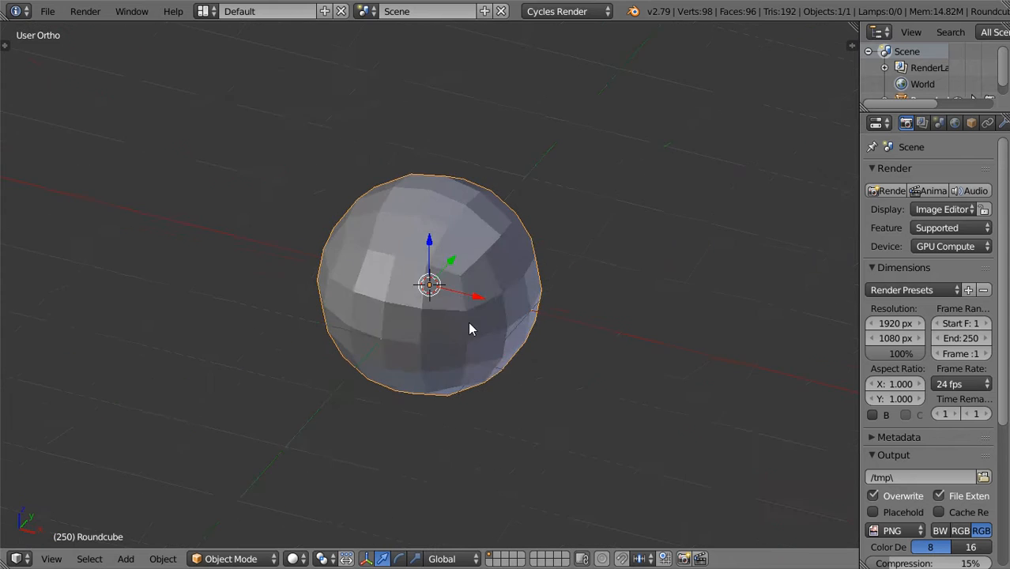
pyautogui.moveTo(471, 328); pyautogui.dragTo(405, 304)
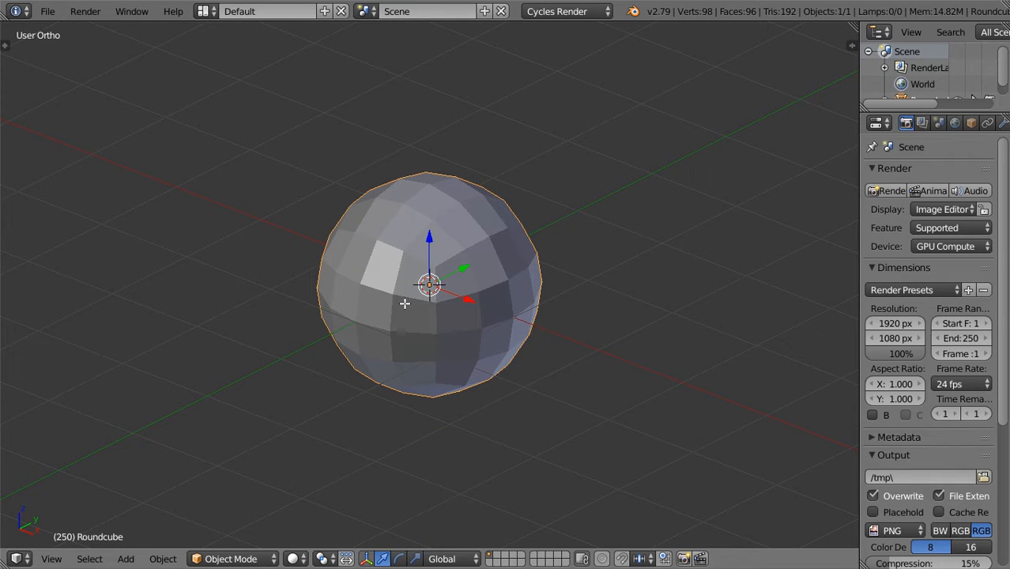
pyautogui.moveTo(444, 271)
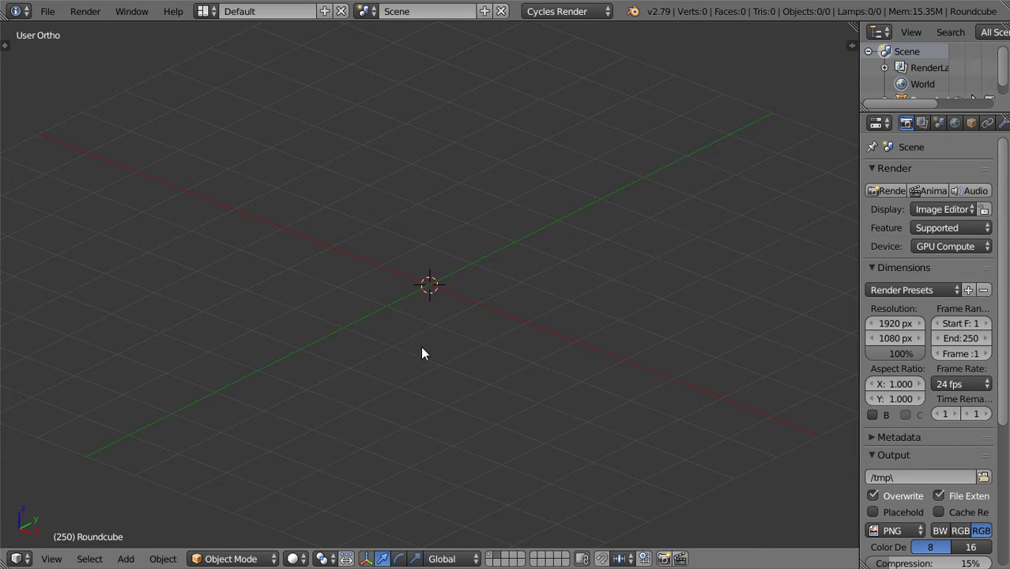
pyautogui.click(125, 559)
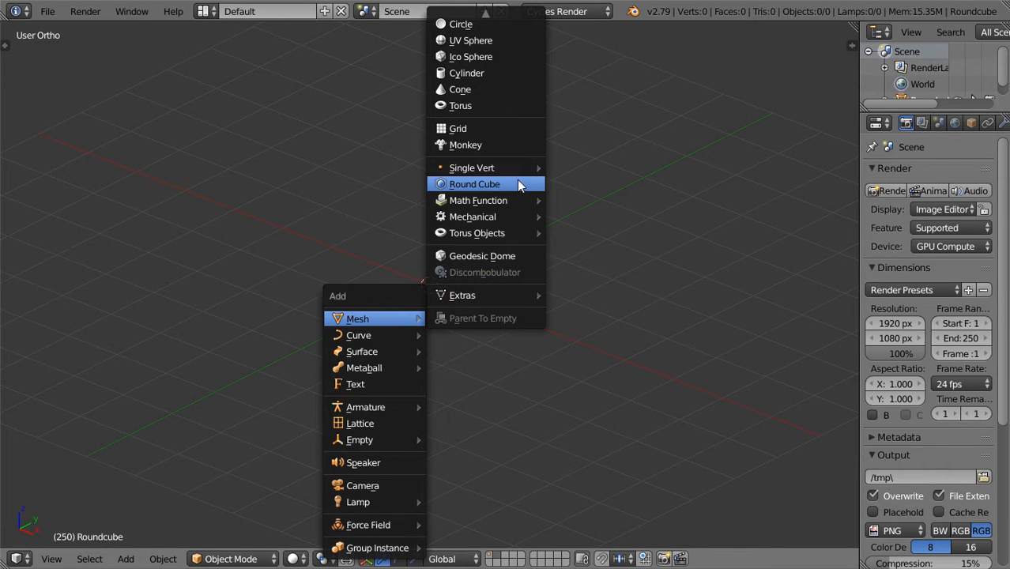
pyautogui.moveTo(475, 199)
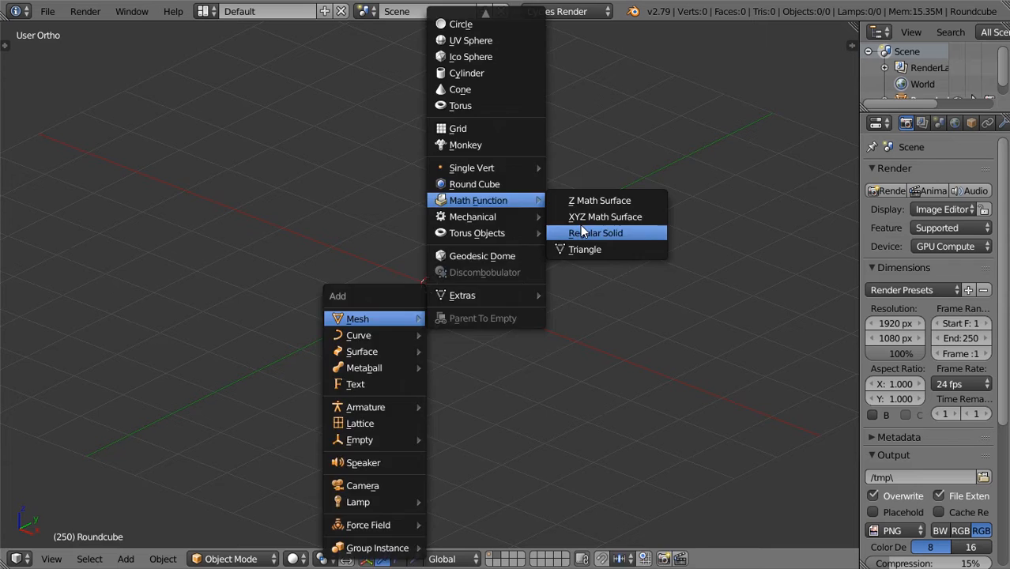
pyautogui.click(585, 250)
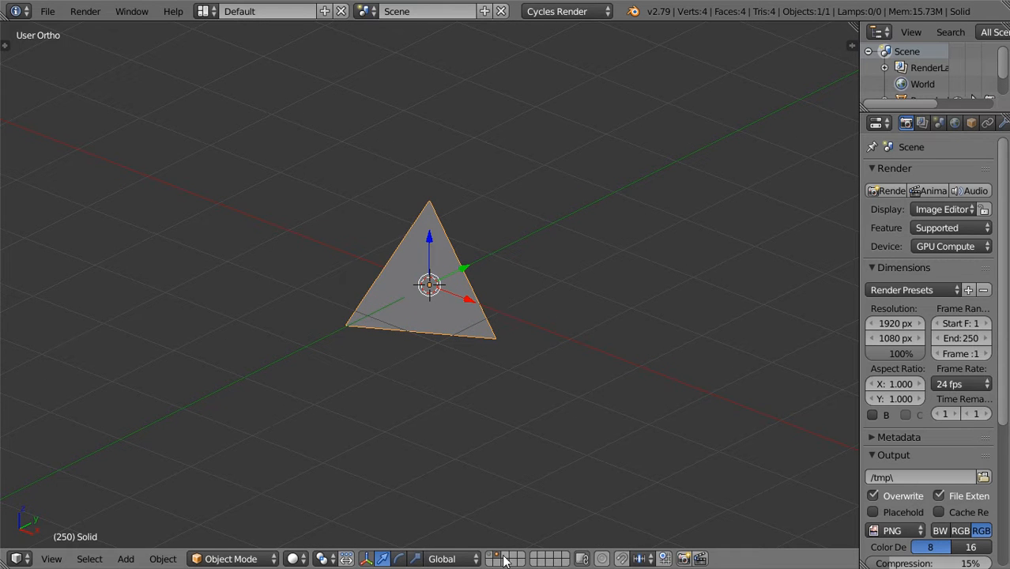
# Step: Add an XYZ math surface and reshape it by editing its Y and Z equations
pyautogui.click(123, 560)
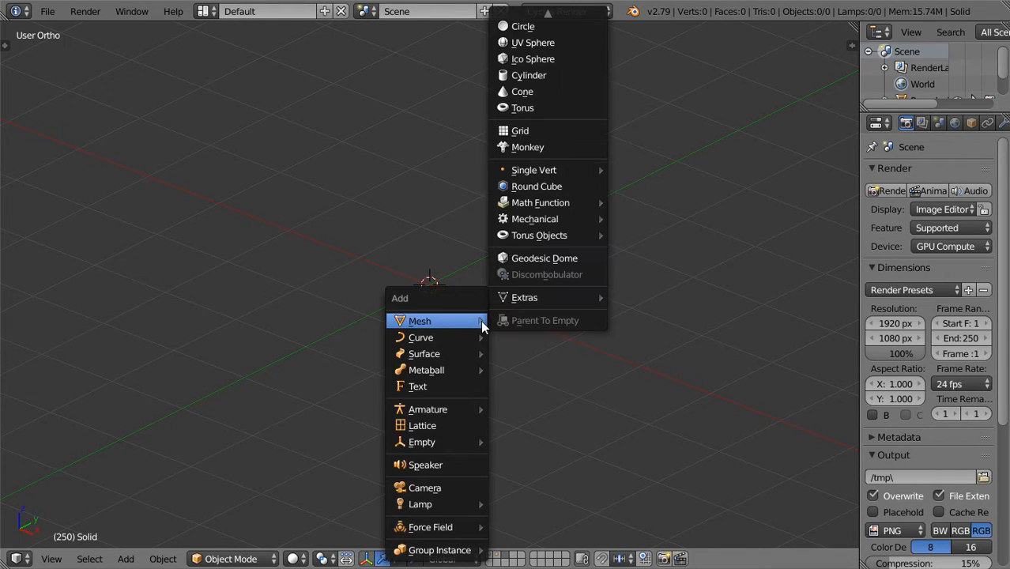
pyautogui.moveTo(544, 203)
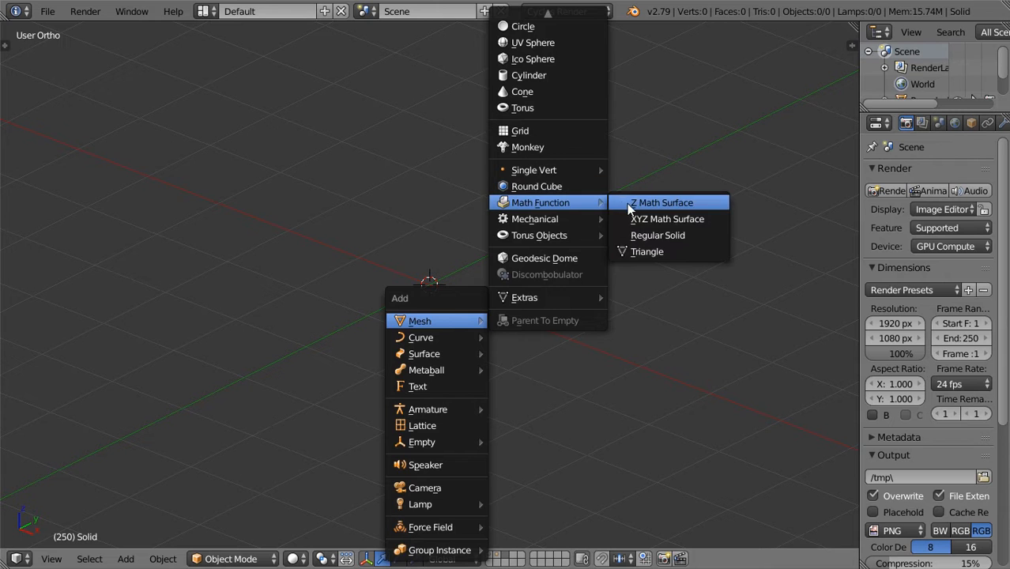
pyautogui.click(667, 218)
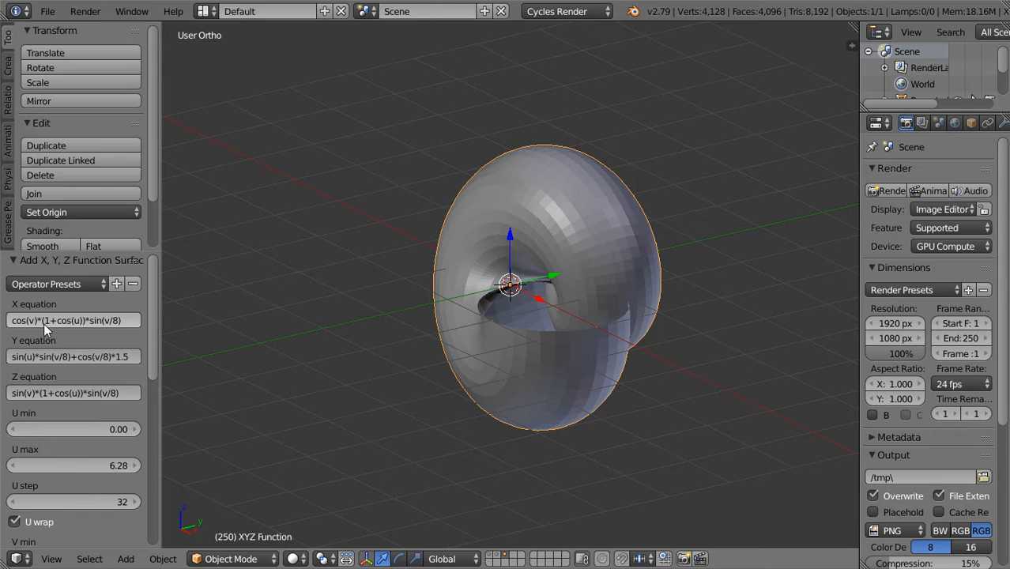
pyautogui.moveTo(76, 332)
pyautogui.write('u')
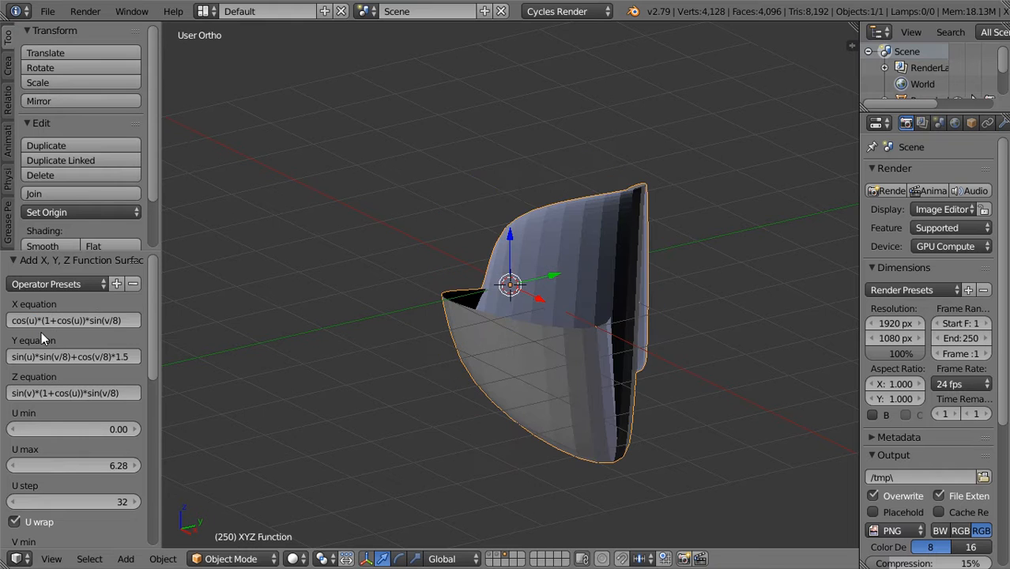
pyautogui.click(71, 357)
pyautogui.write('v')
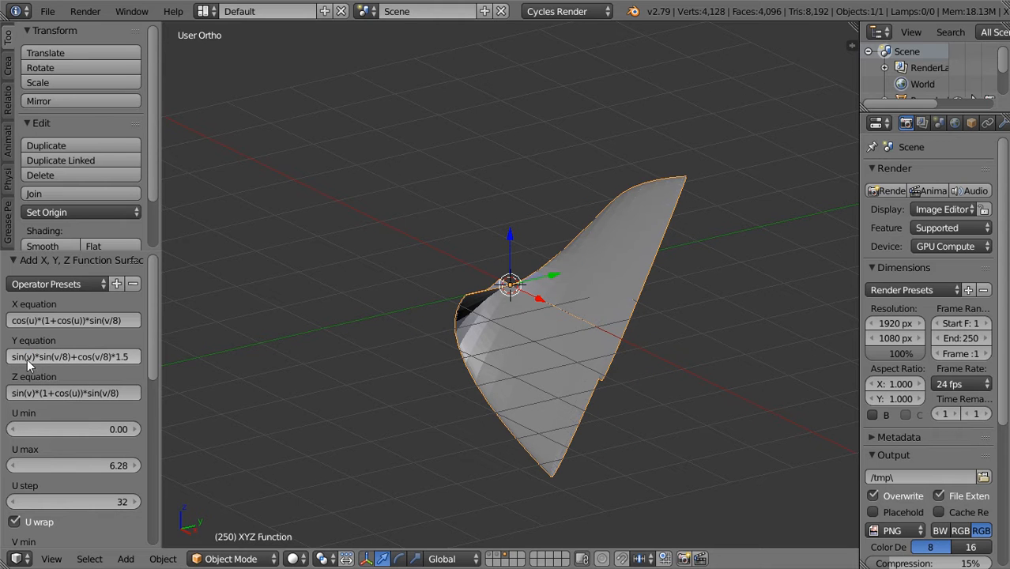
pyautogui.click(71, 356)
pyautogui.write('cot')
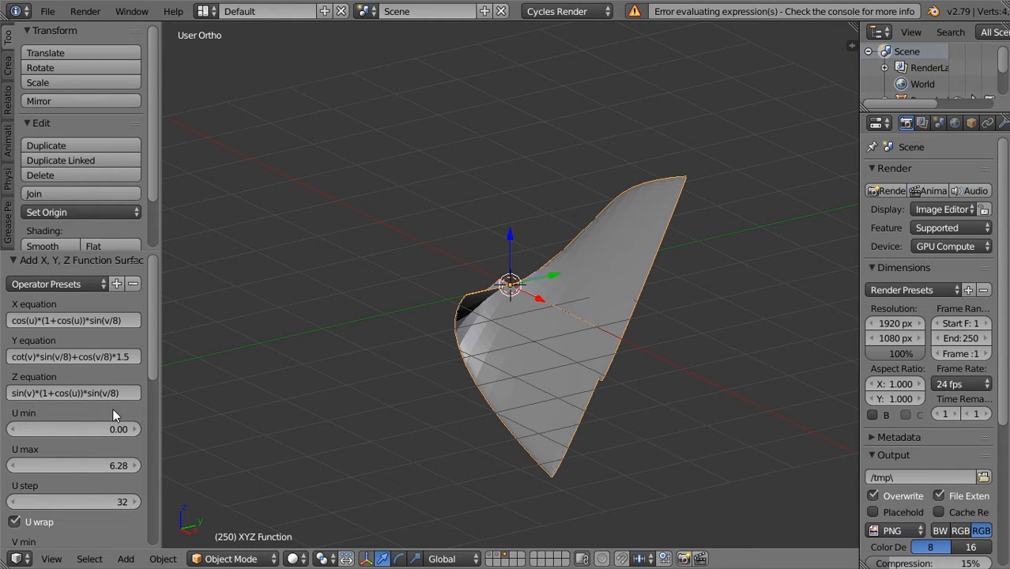
pyautogui.click(72, 392)
pyautogui.write('12')
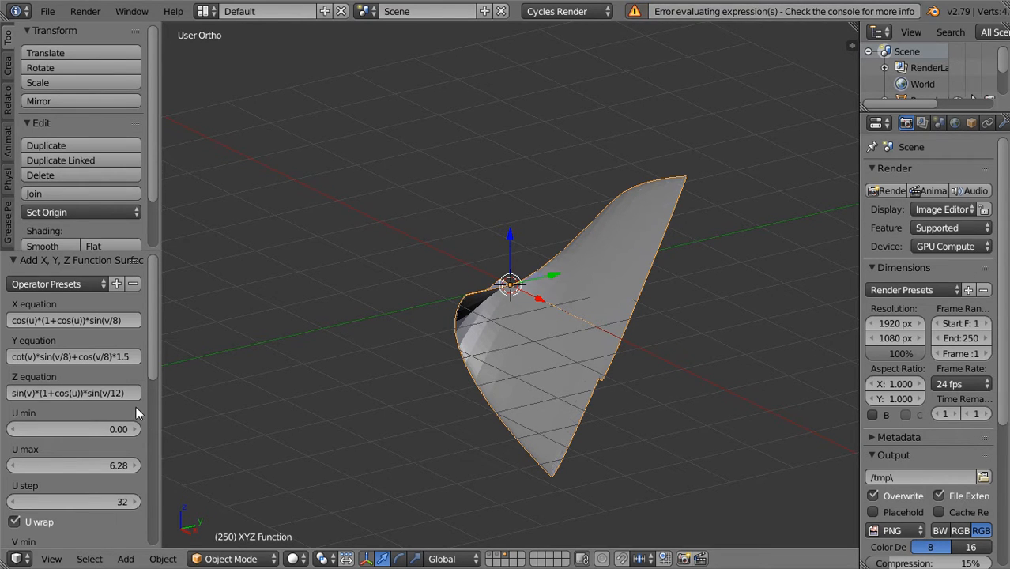
pyautogui.click(71, 357)
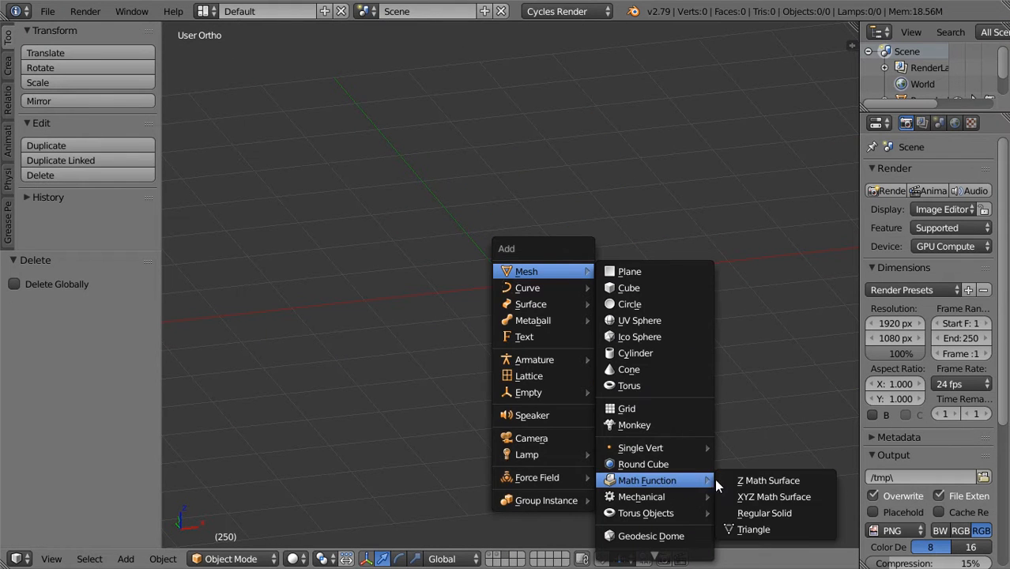
# Step: Add a second XYZ math surface and edit its X equation with new terms
pyautogui.click(773, 496)
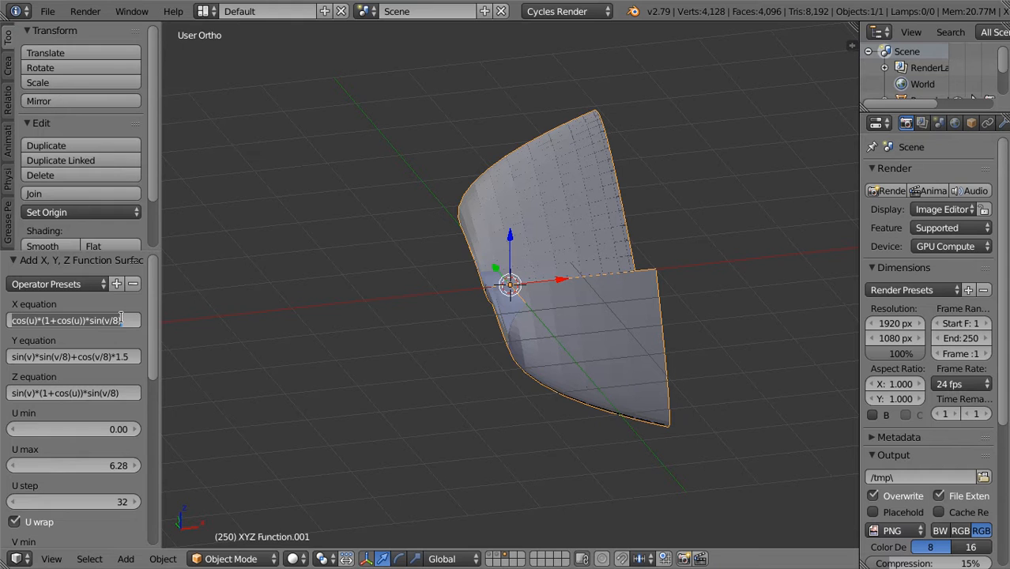
pyautogui.click(71, 320)
pyautogui.write('2')
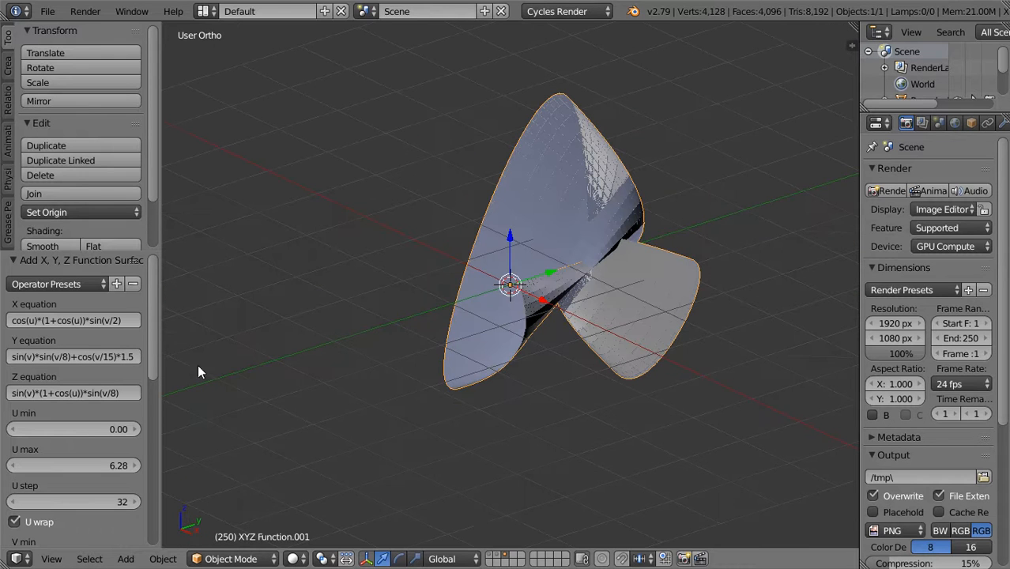
pyautogui.click(71, 320)
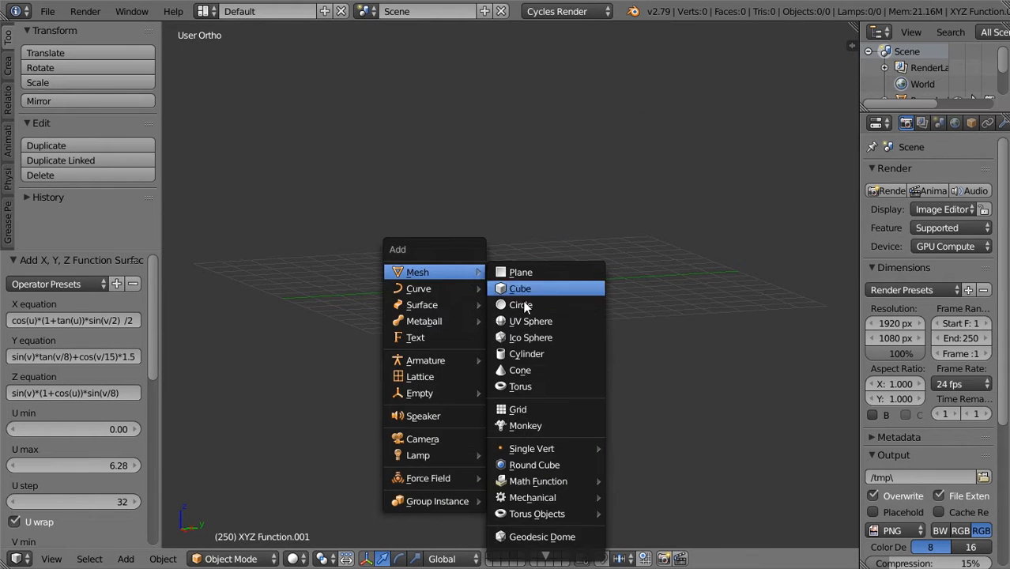
pyautogui.moveTo(692, 514)
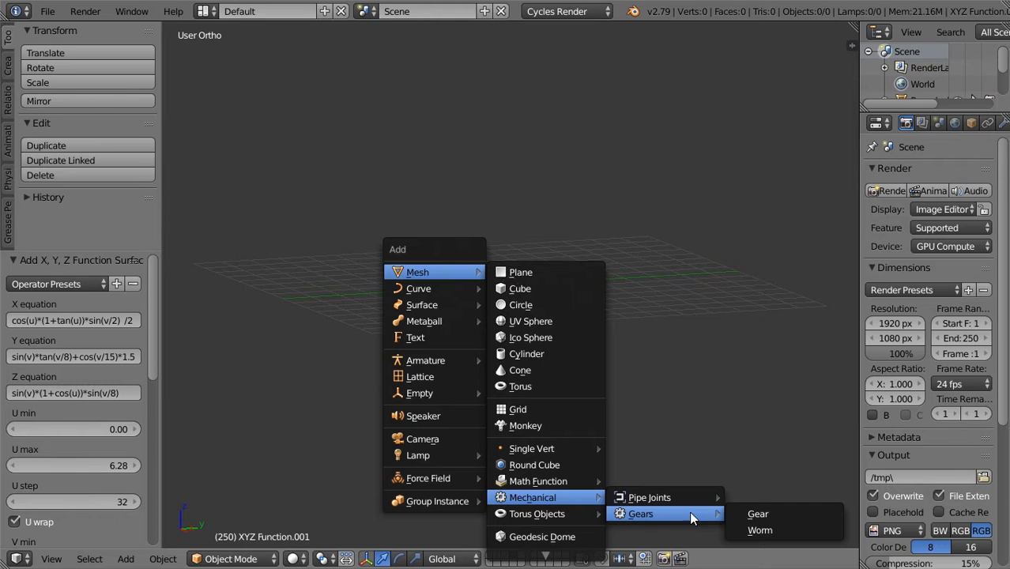
# Step: Add a 12-tooth gear mesh, then clear the view for the next object
pyautogui.click(756, 514)
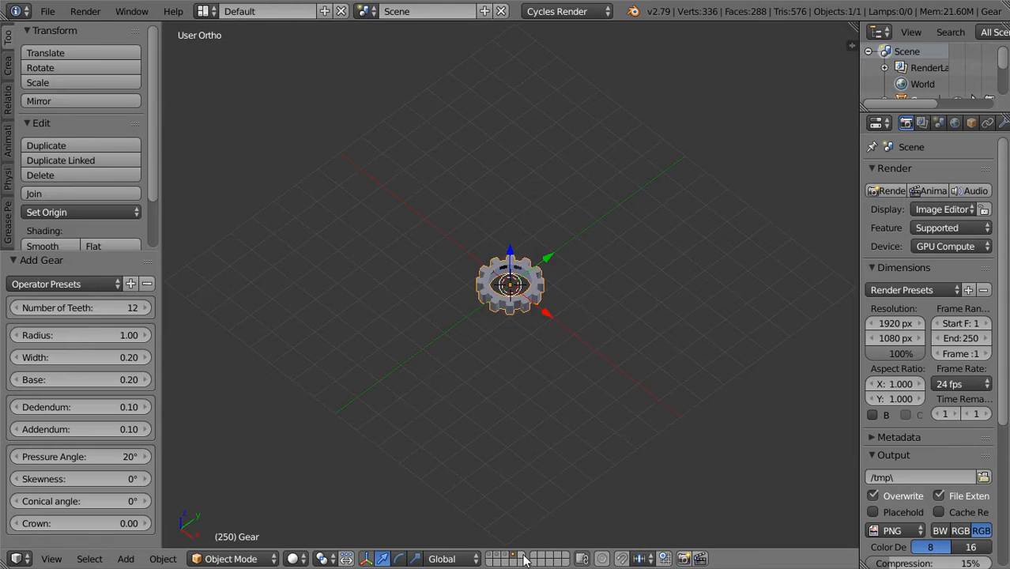
pyautogui.click(124, 560)
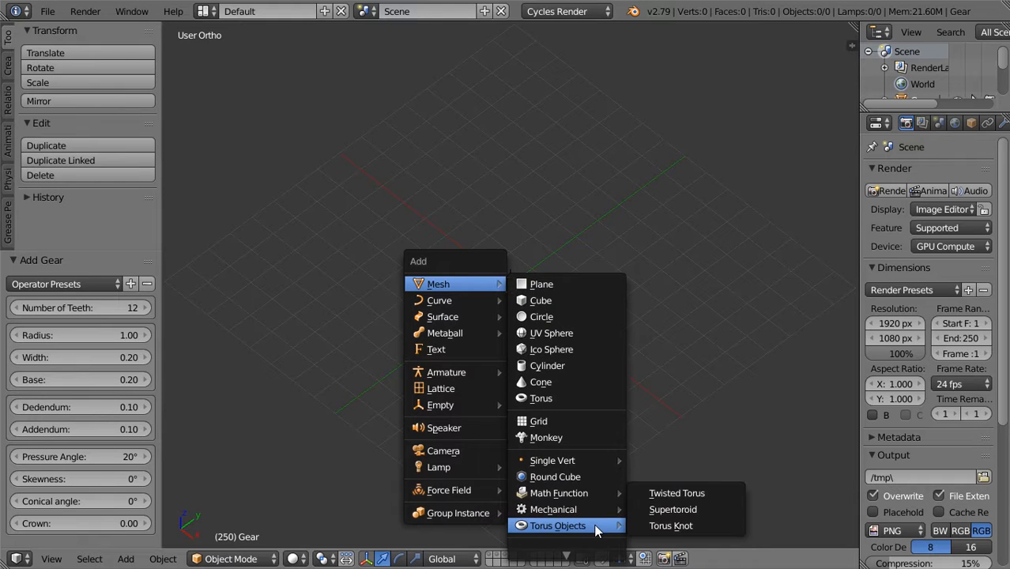
# Step: Add a twisted torus with 3 twists and enter Edit Mode on its mesh
pyautogui.click(677, 494)
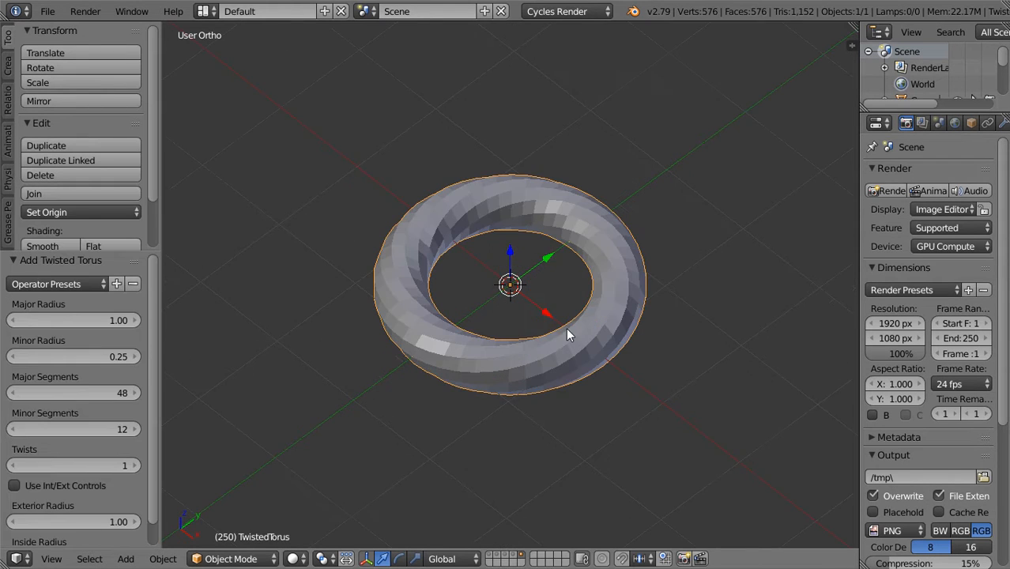
pyautogui.moveTo(587, 359)
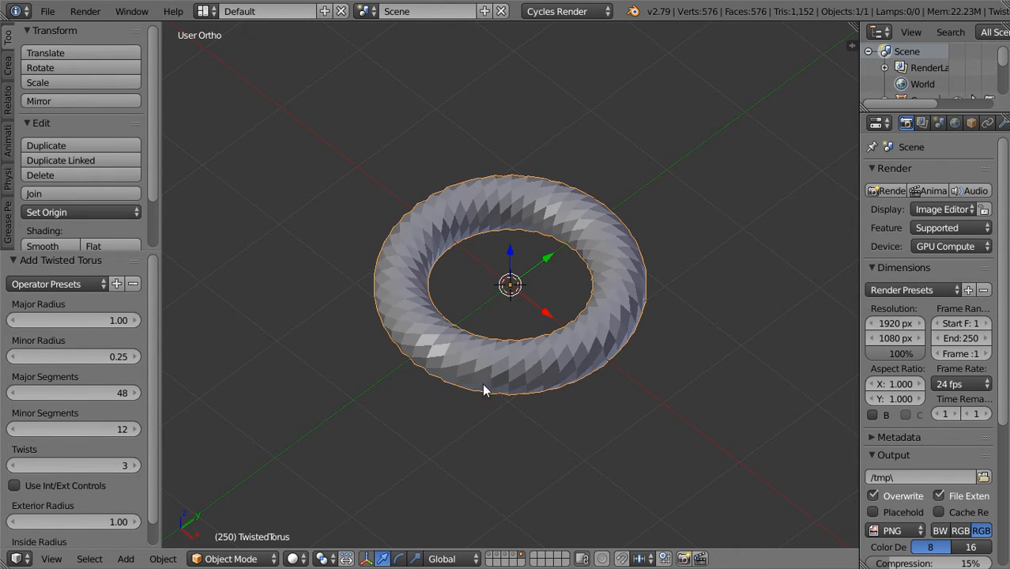
pyautogui.moveTo(502, 376)
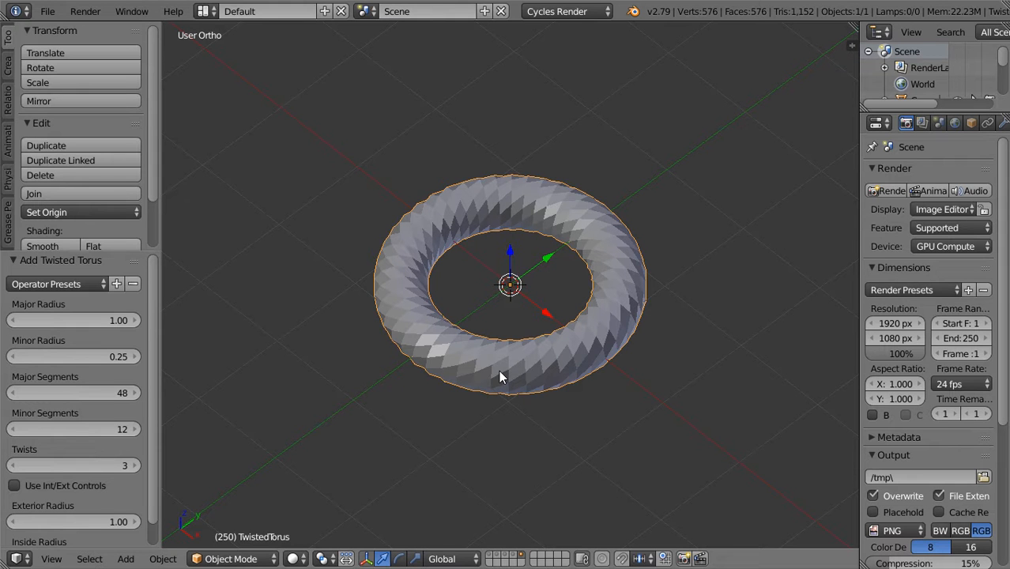
pyautogui.moveTo(452, 403)
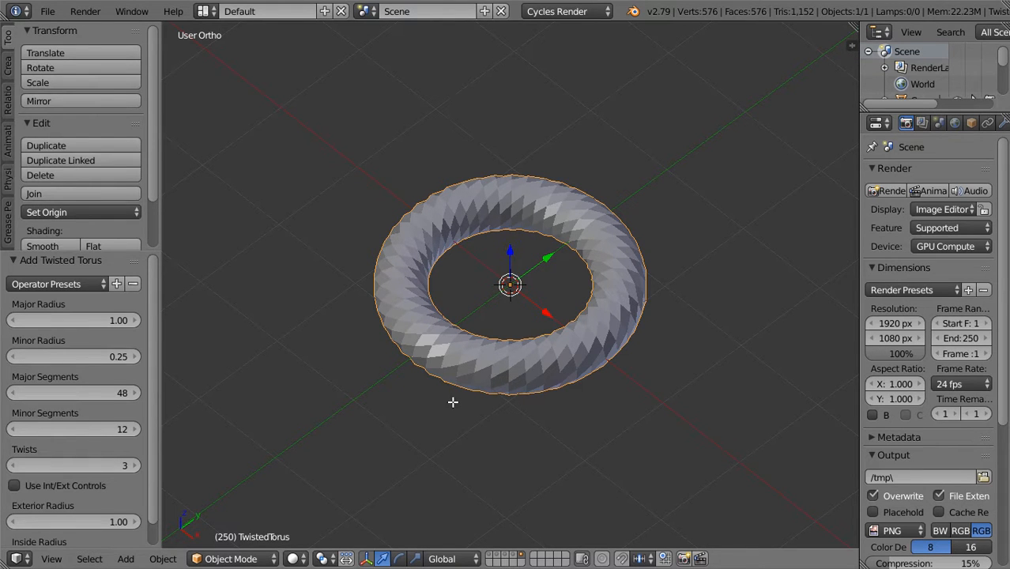
pyautogui.press('Tab')
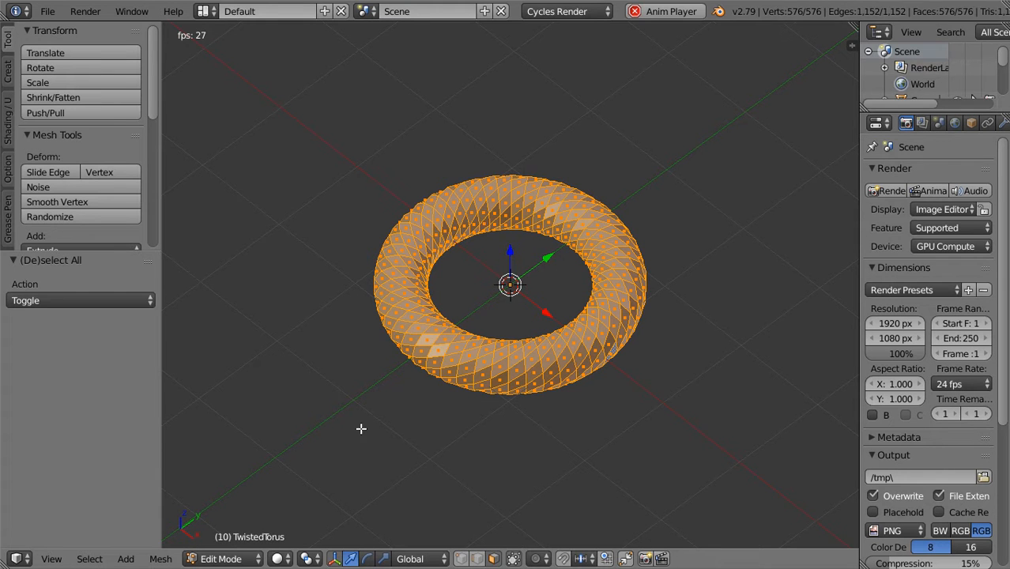
# Step: Checker-deselect the torus faces, smooth it with a subdivision modifier, then empty the view
pyautogui.click(89, 558)
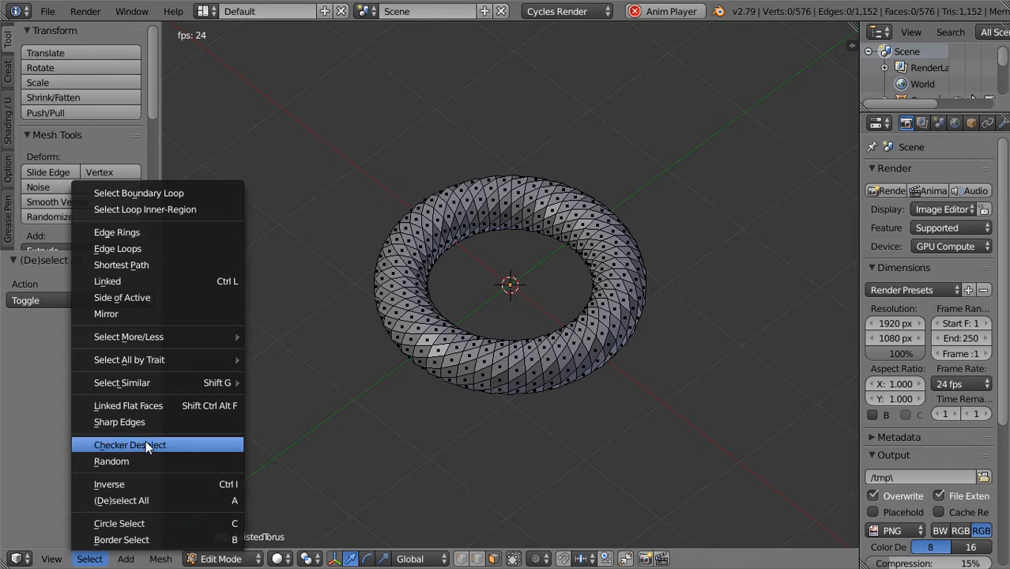
pyautogui.click(111, 462)
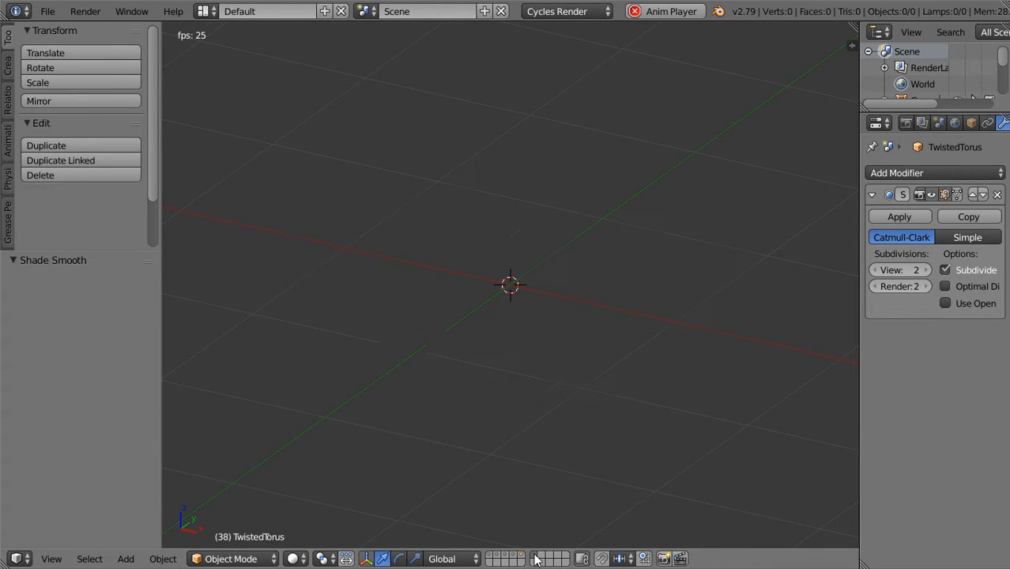
pyautogui.click(124, 560)
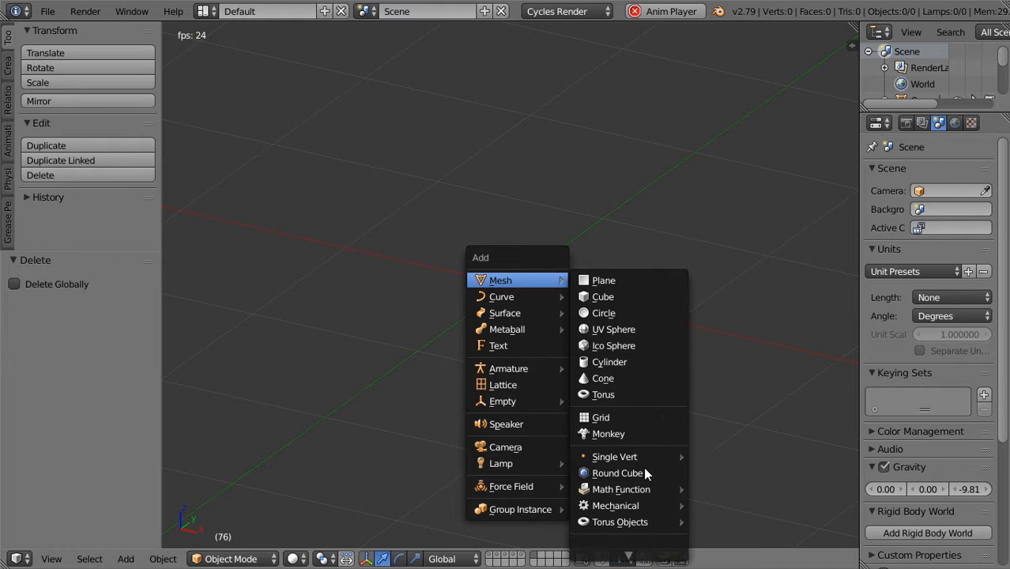
# Step: Add a Torus Knot, then a Gem mesh from Extras > Diamonds
pyautogui.click(618, 522)
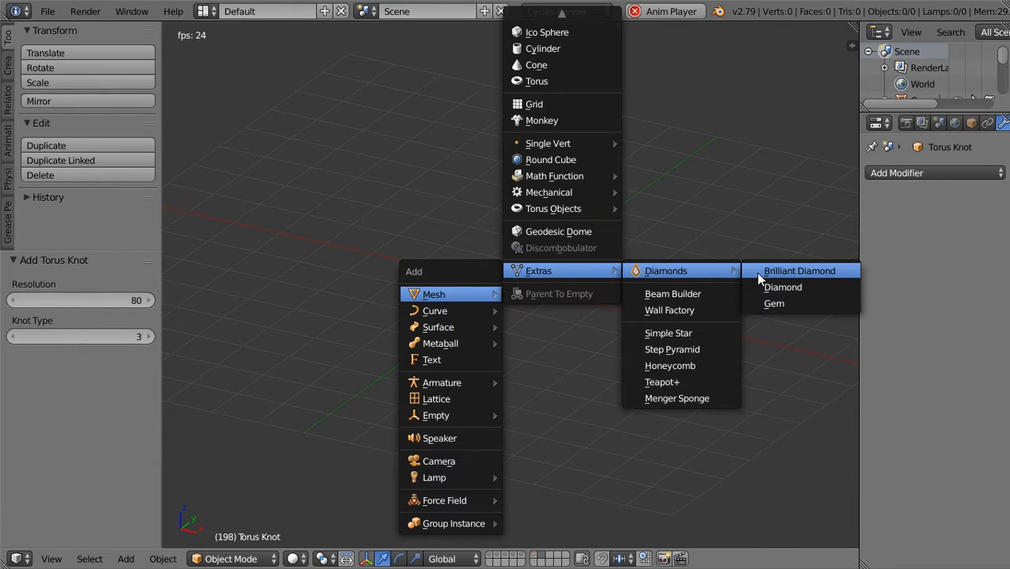
pyautogui.click(781, 288)
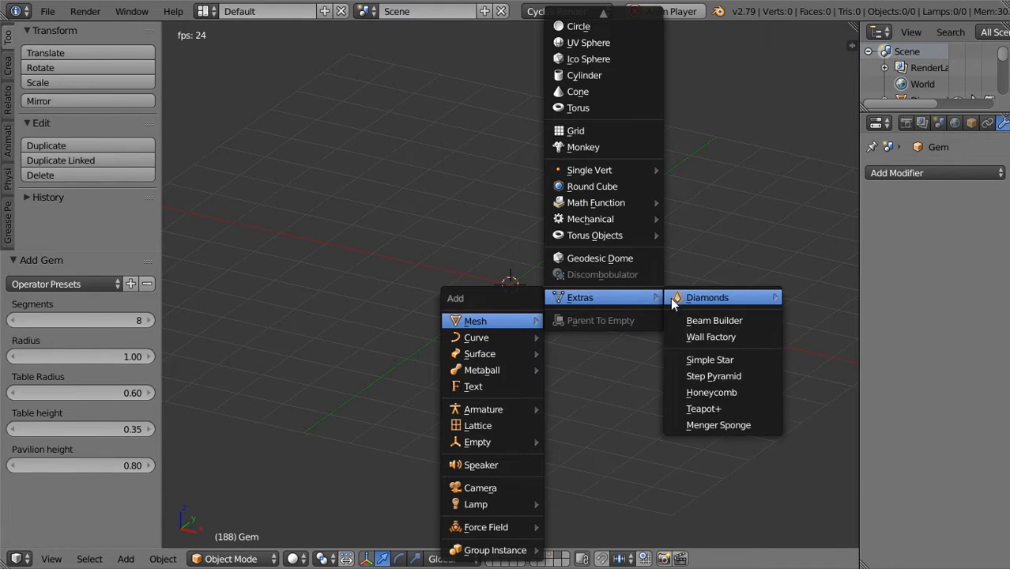
# Step: Add a 20-row, 12-column honeycomb grid, remove it, then add a Teapot+ mesh
pyautogui.click(711, 392)
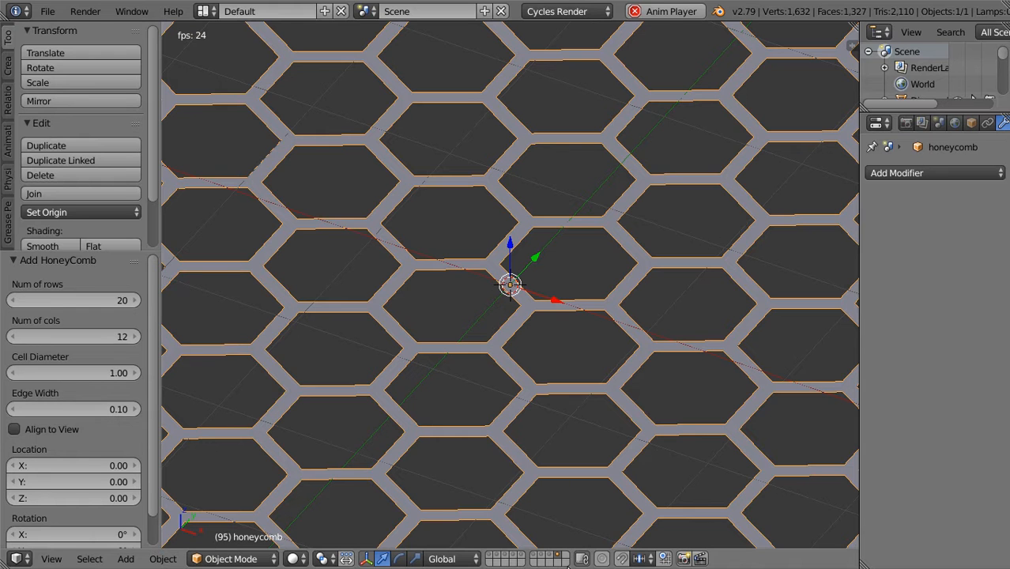
pyautogui.click(123, 560)
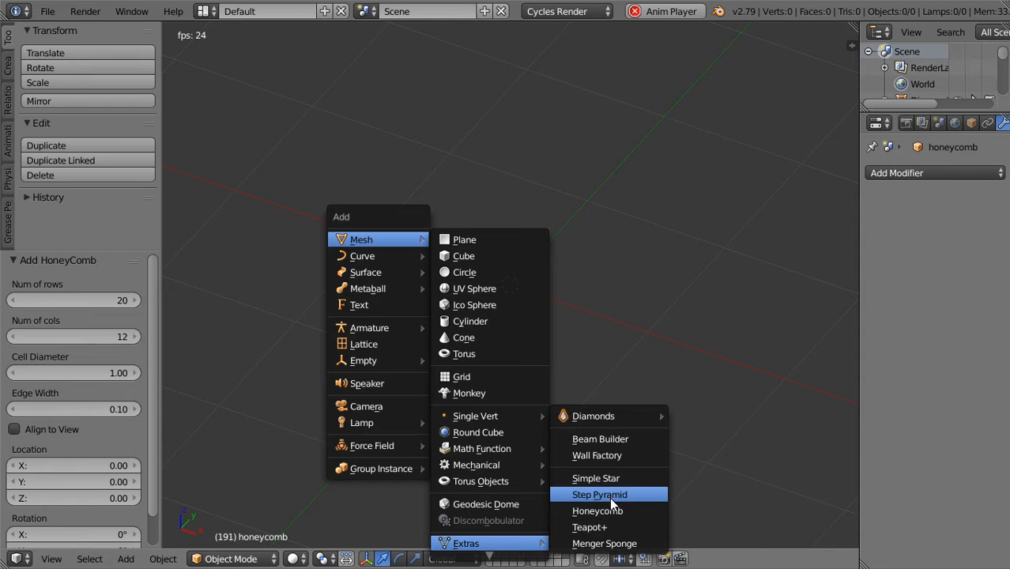
pyautogui.moveTo(609, 544)
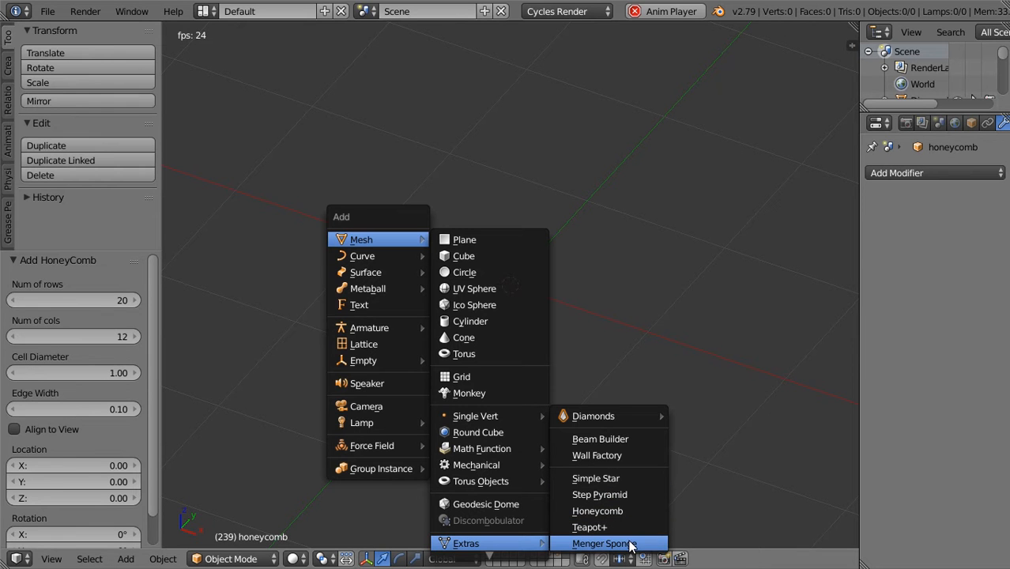
pyautogui.click(585, 527)
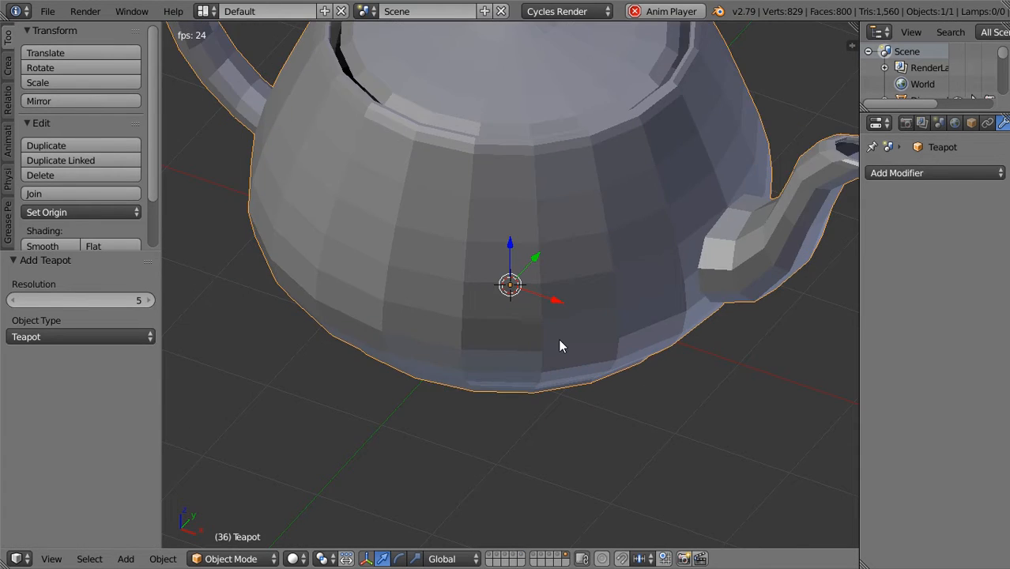